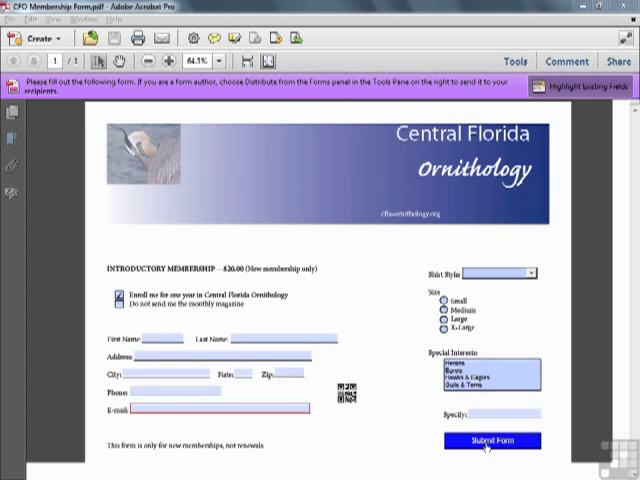
mouse_move(492, 448)
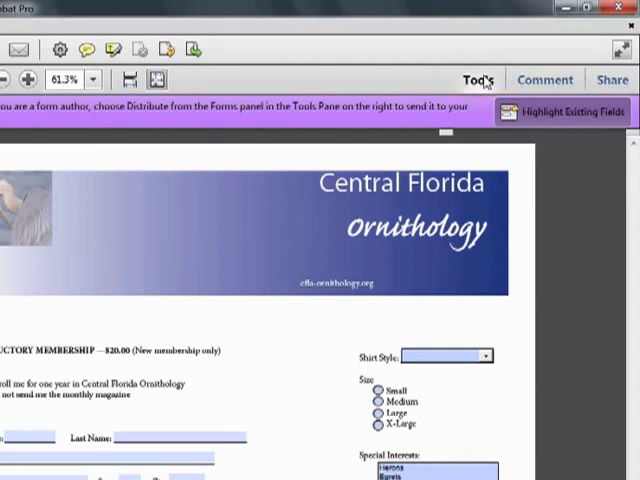
Step: Start the Distribute Form wizard from the Forms tools
click(480, 80)
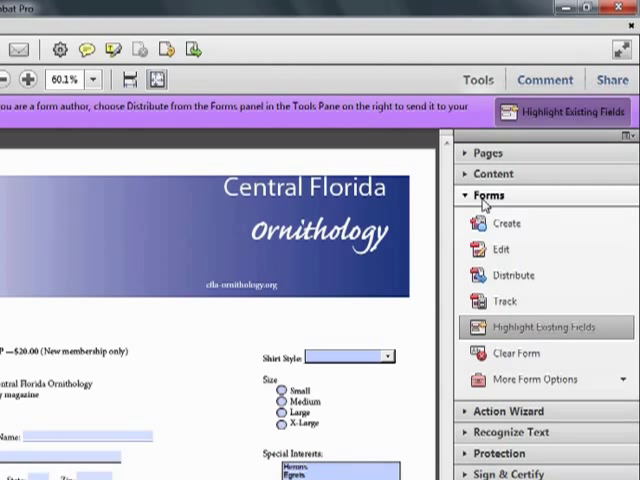
mouse_move(516, 276)
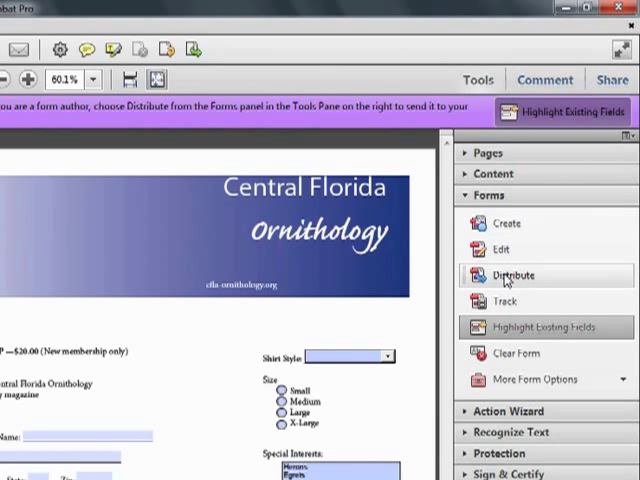
mouse_move(508, 278)
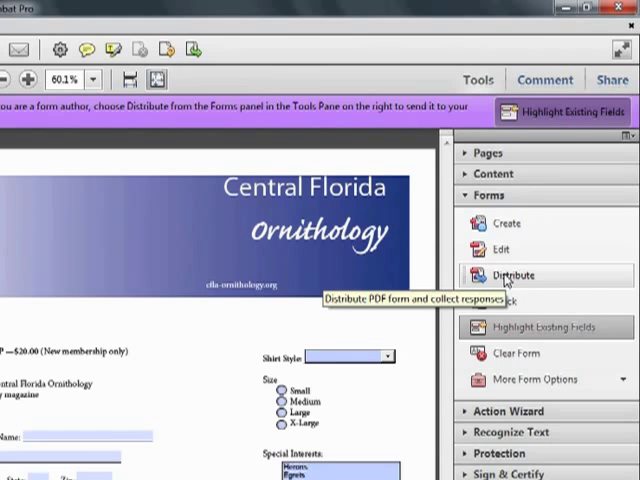
click(510, 276)
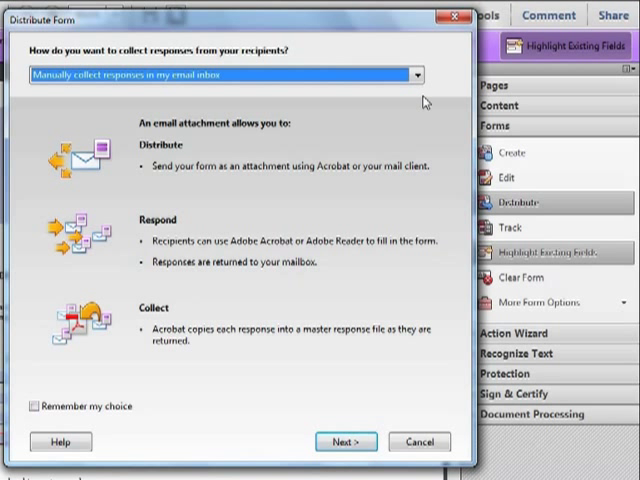
Step: Change the response collection method in the Distribute Form dialog
click(414, 72)
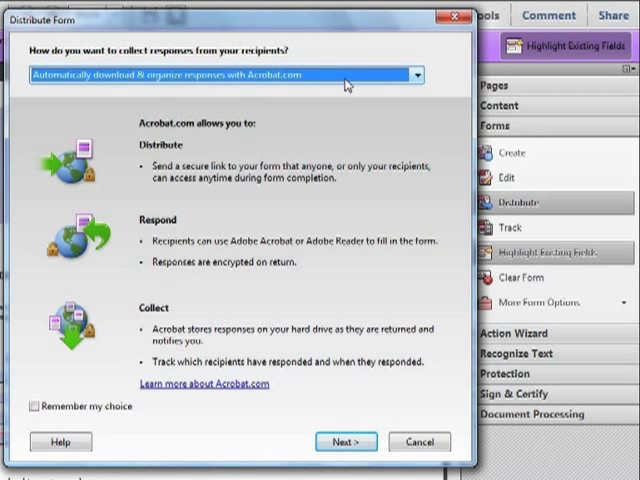
click(230, 80)
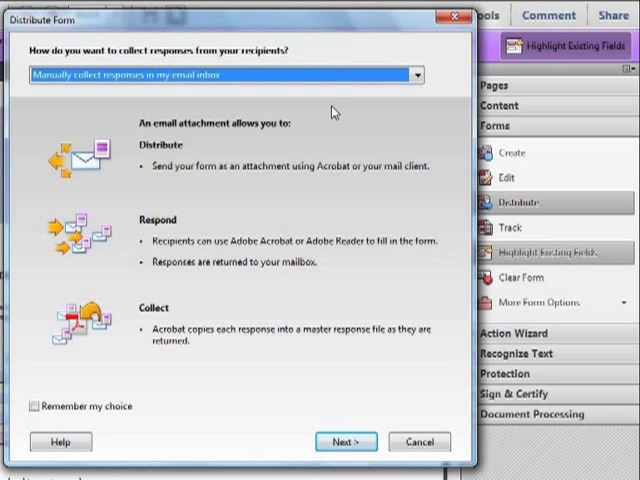
mouse_move(348, 84)
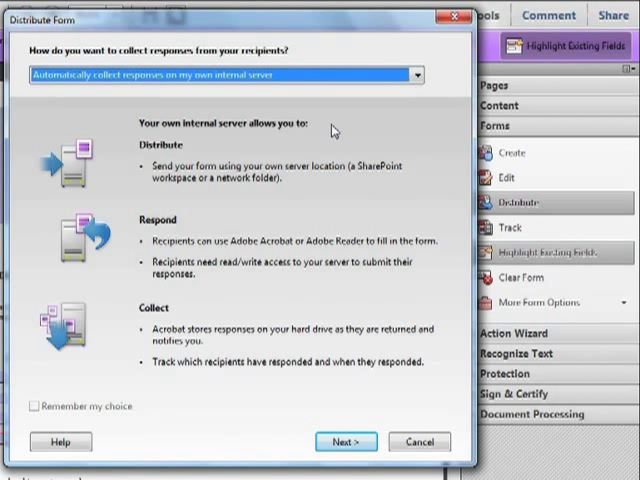
mouse_move(340, 158)
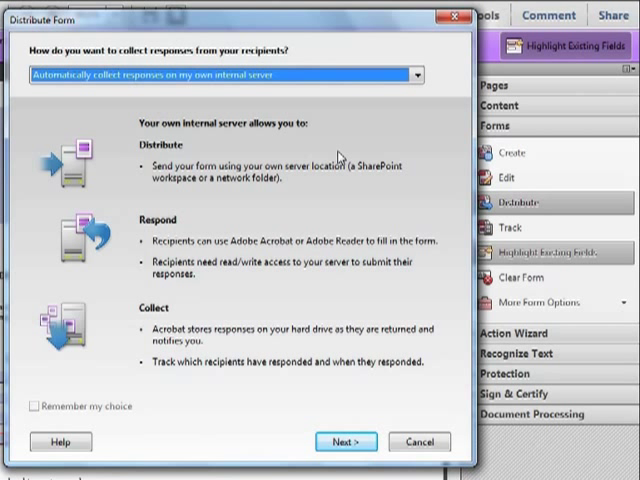
mouse_move(352, 84)
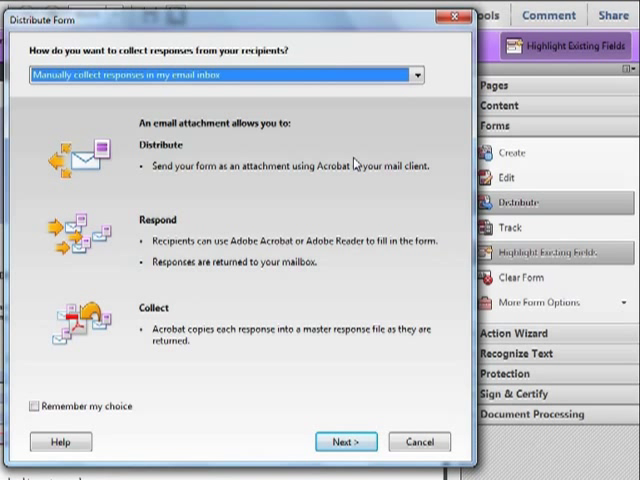
mouse_move(362, 318)
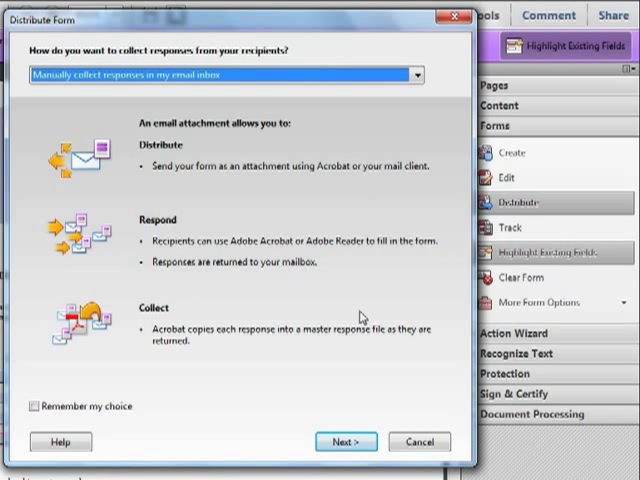
Step: Advance with automatic sending via Adobe Acrobat to the invitation email page
click(344, 442)
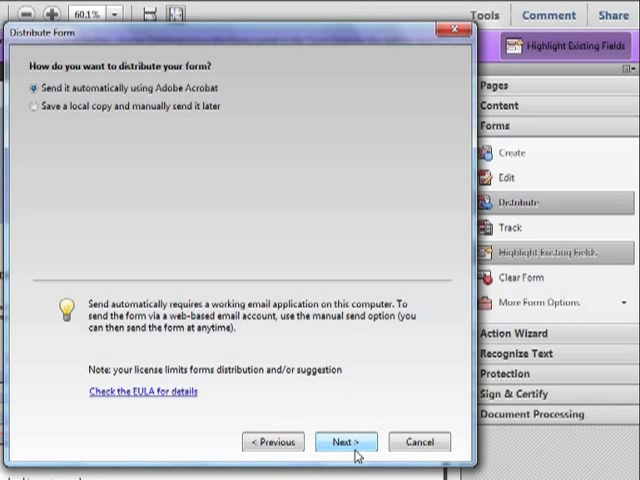
click(344, 440)
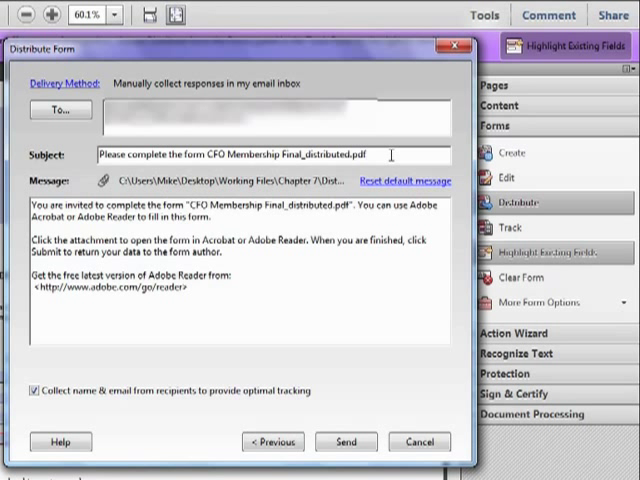
mouse_move(274, 228)
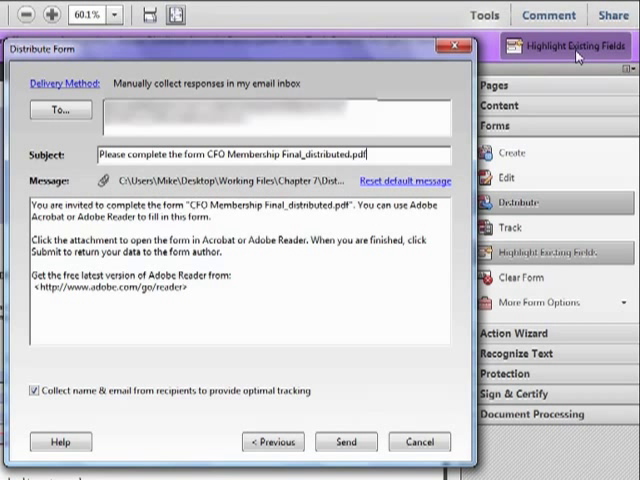
mouse_move(552, 104)
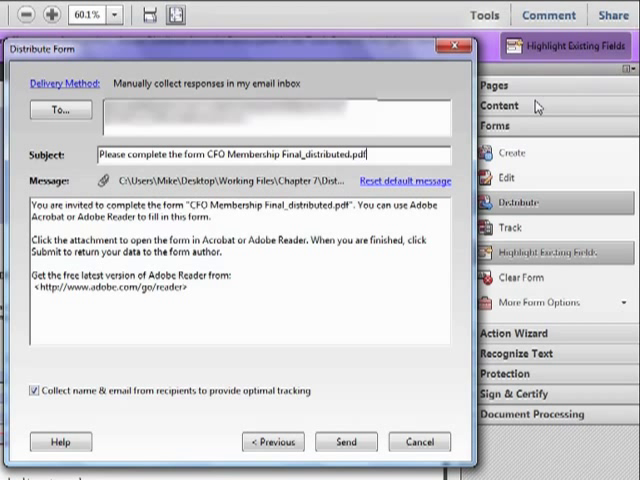
mouse_move(372, 312)
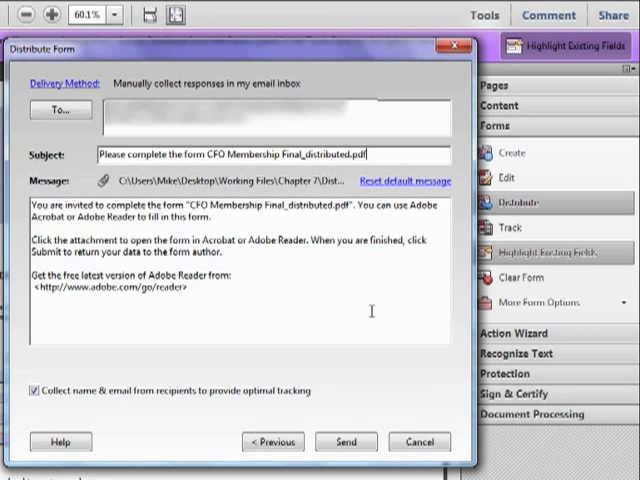
Step: Step back twice to the response collection choice
click(272, 440)
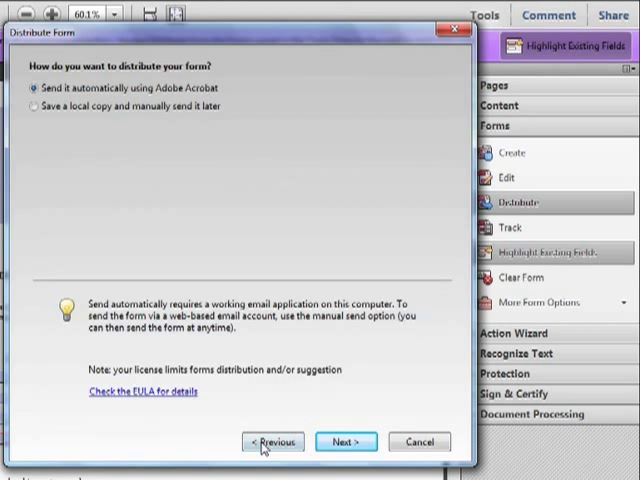
click(344, 440)
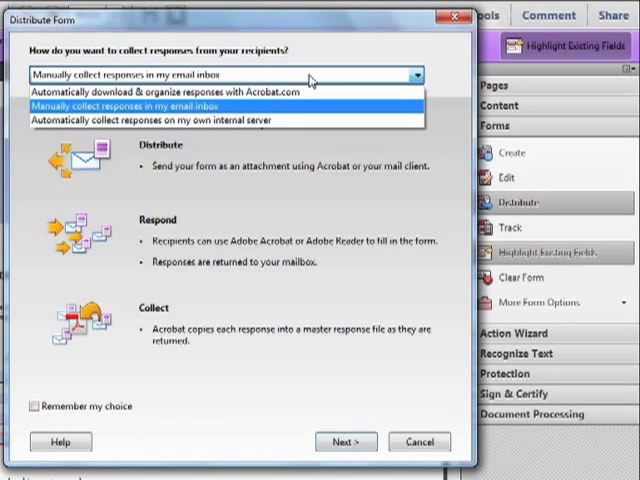
mouse_move(304, 96)
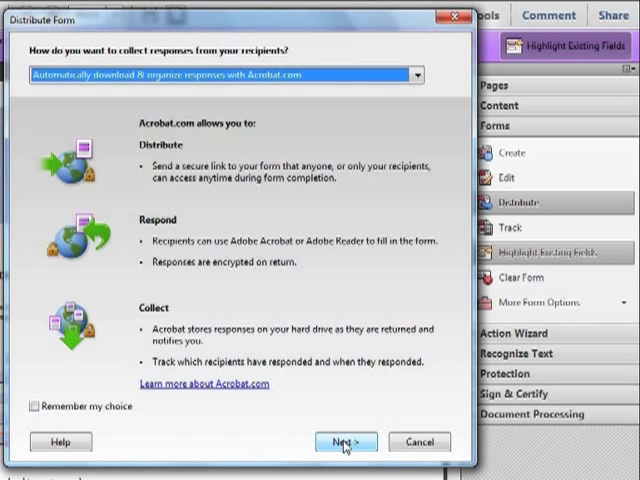
Step: Proceed with Acrobat.com collection and sign in with the Adobe ID
click(344, 440)
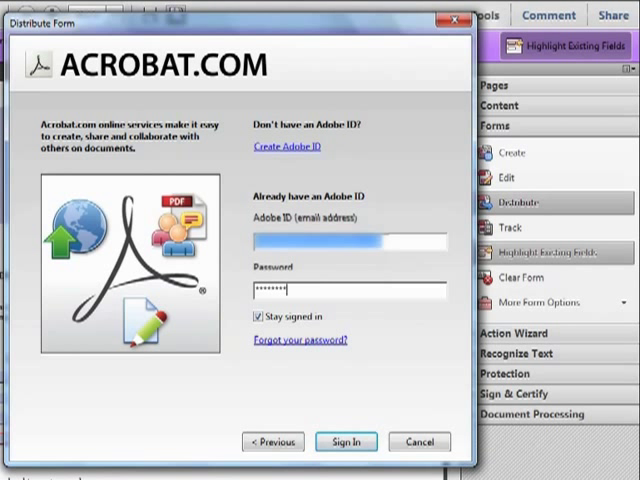
click(344, 440)
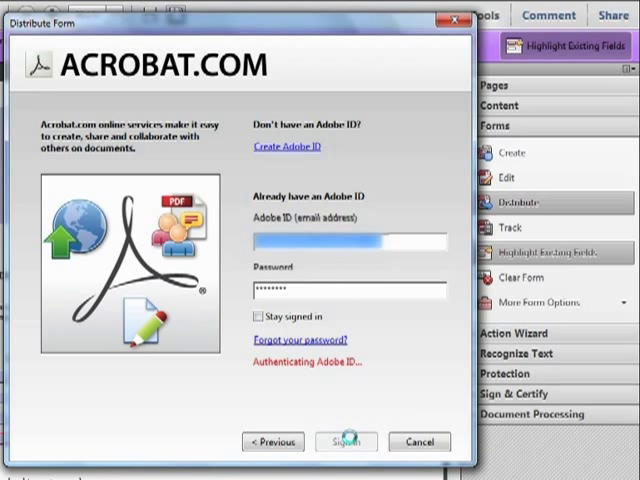
click(346, 440)
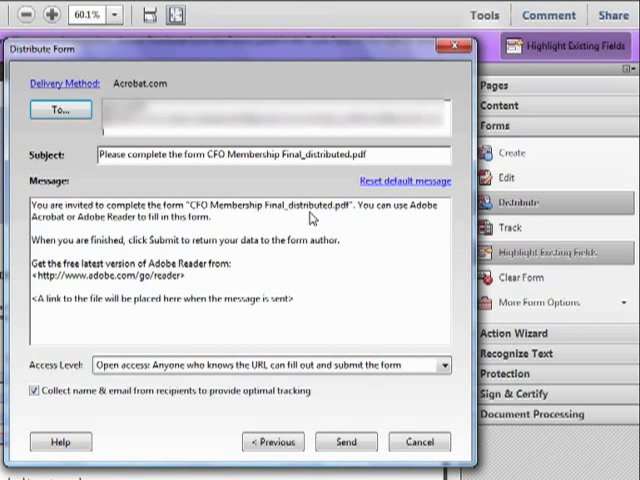
mouse_move(296, 230)
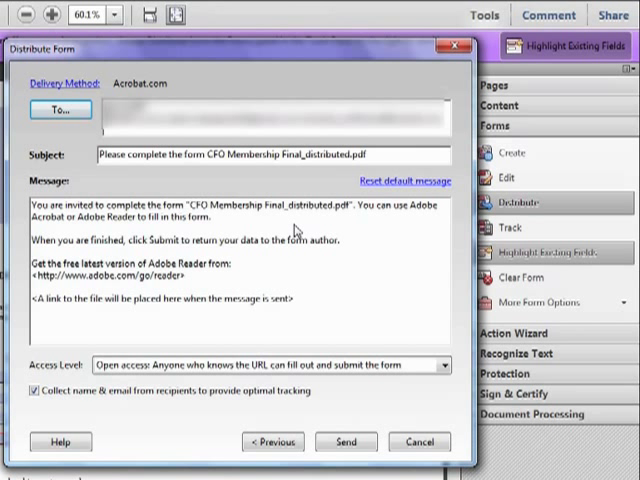
Step: Send the membership form to its three recipients and review its Tracker entry
click(344, 442)
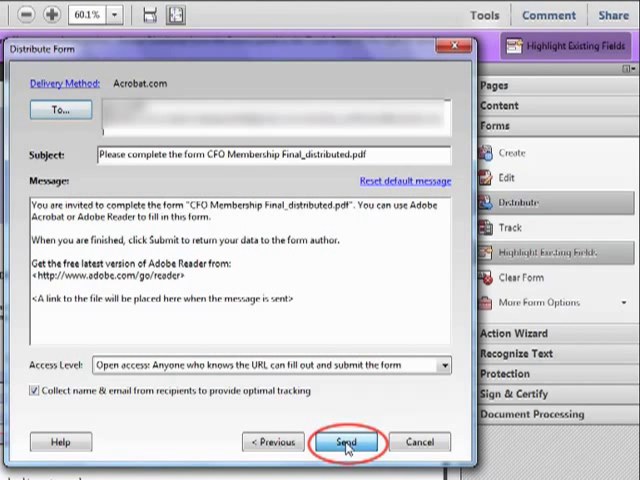
click(348, 442)
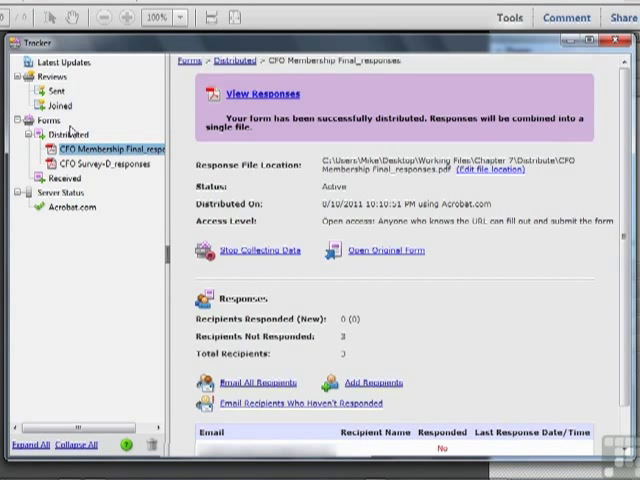
mouse_move(76, 84)
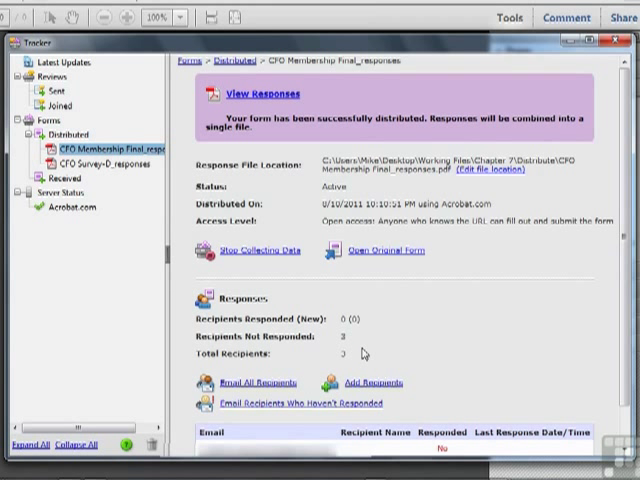
mouse_move(368, 354)
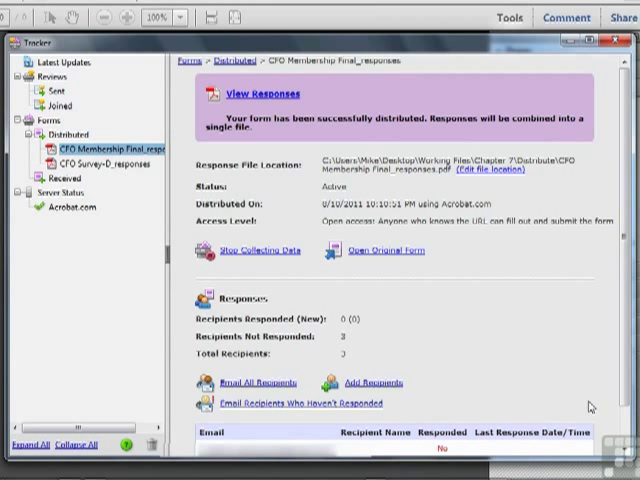
scroll(down, 3)
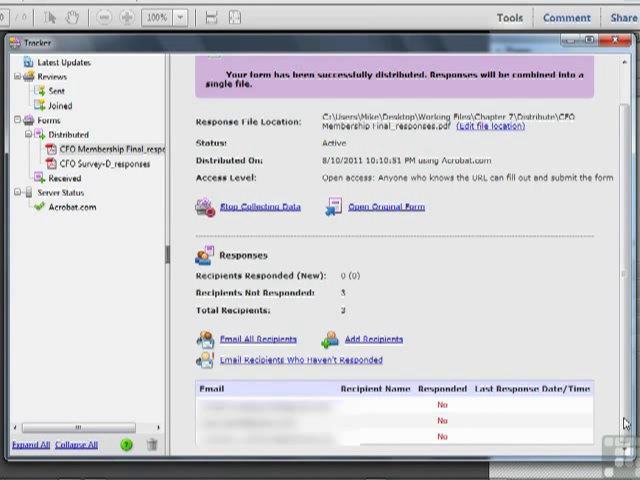
mouse_move(498, 196)
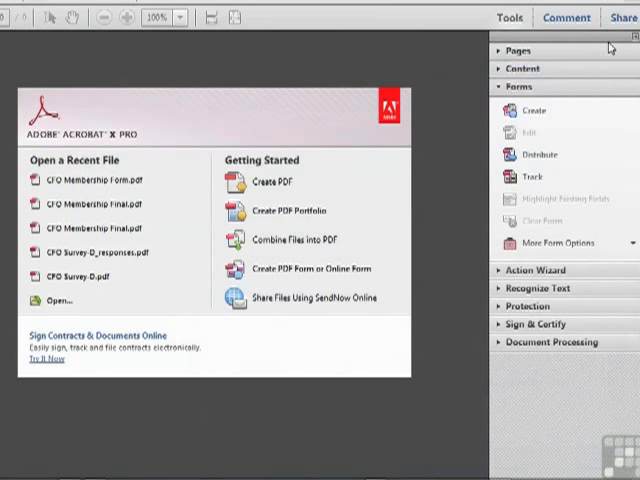
mouse_move(386, 152)
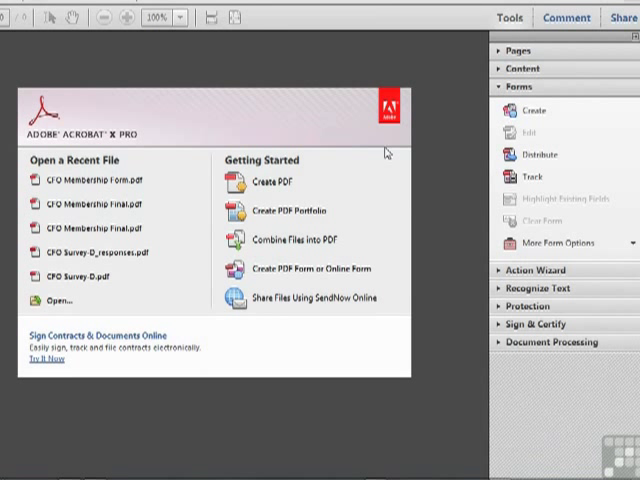
mouse_move(532, 176)
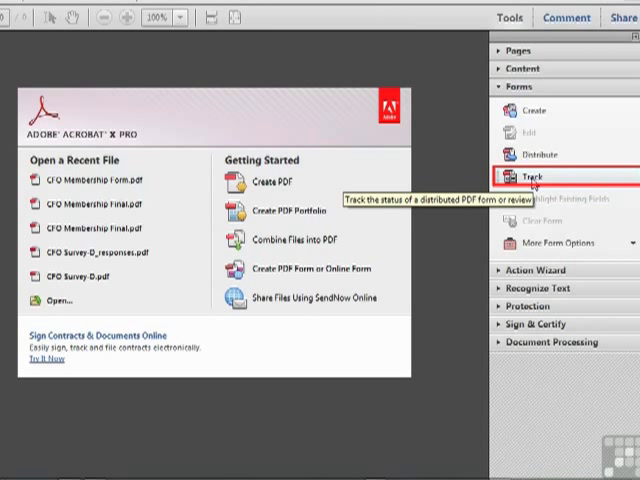
click(536, 180)
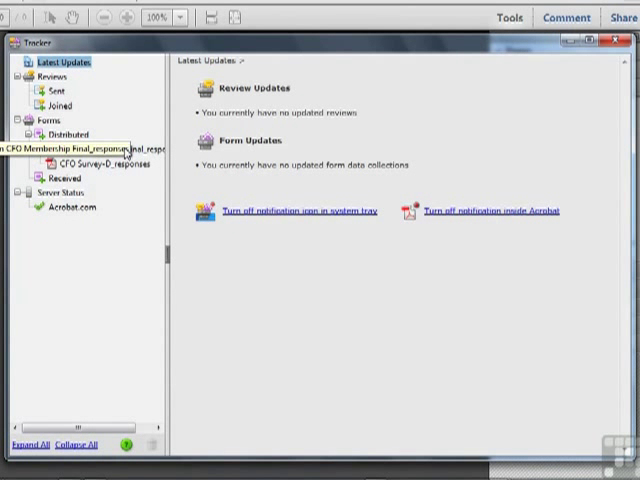
click(84, 144)
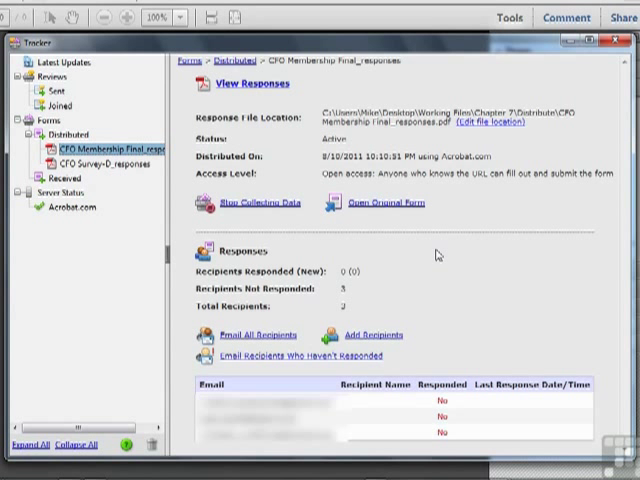
mouse_move(572, 104)
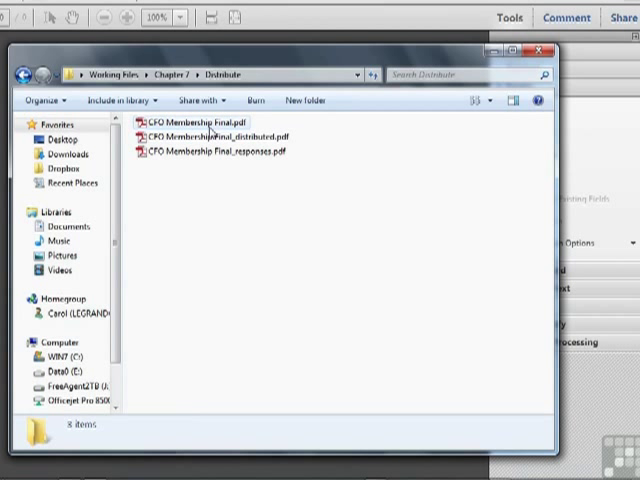
Step: Inspect the original, distributed and responses CFO Membership PDFs in the Distribute folder
click(208, 120)
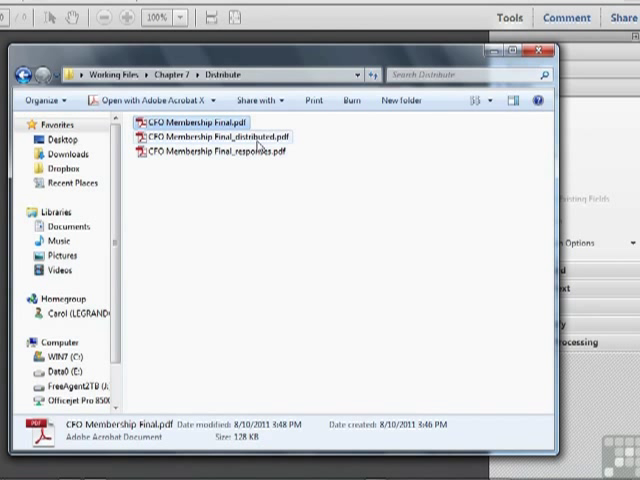
click(224, 136)
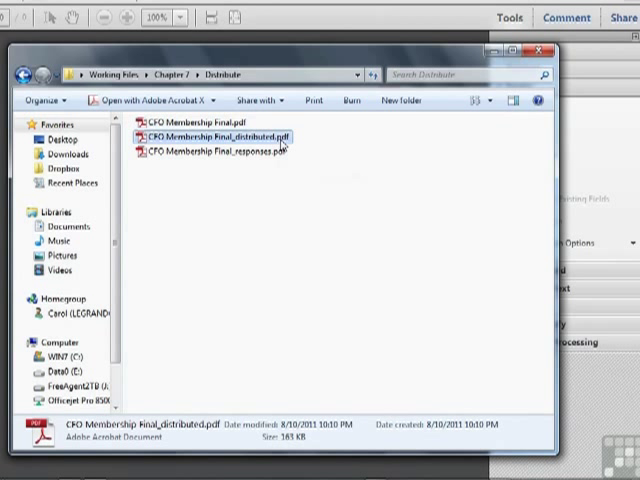
mouse_move(356, 178)
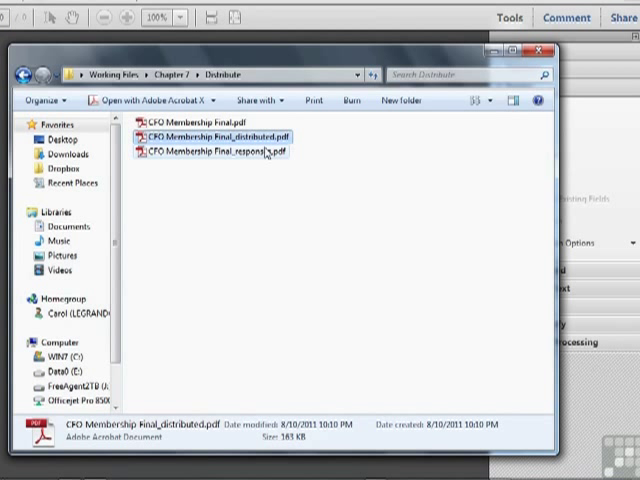
click(230, 152)
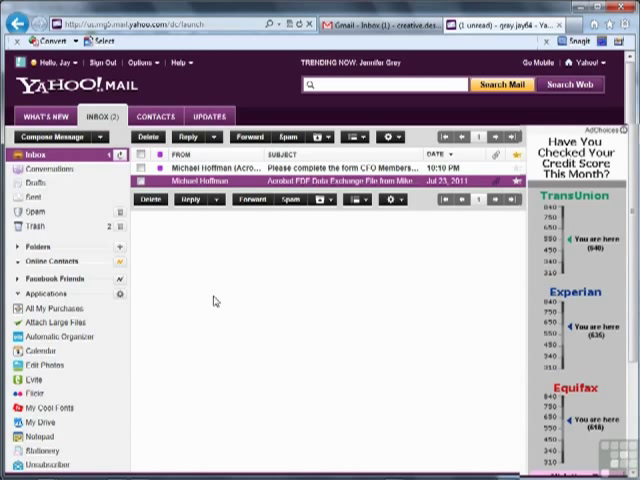
mouse_move(228, 258)
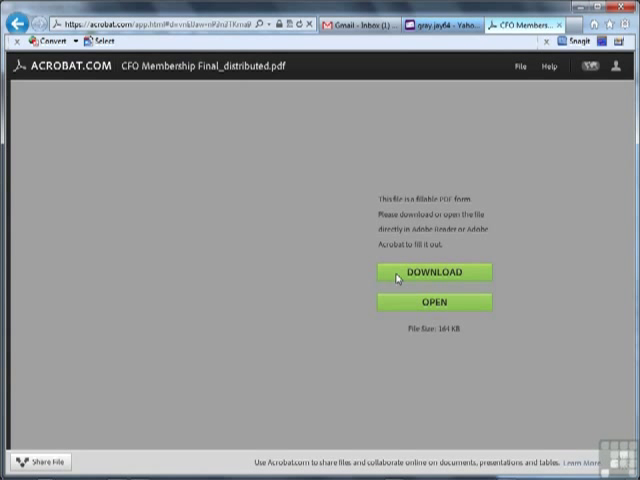
mouse_move(406, 310)
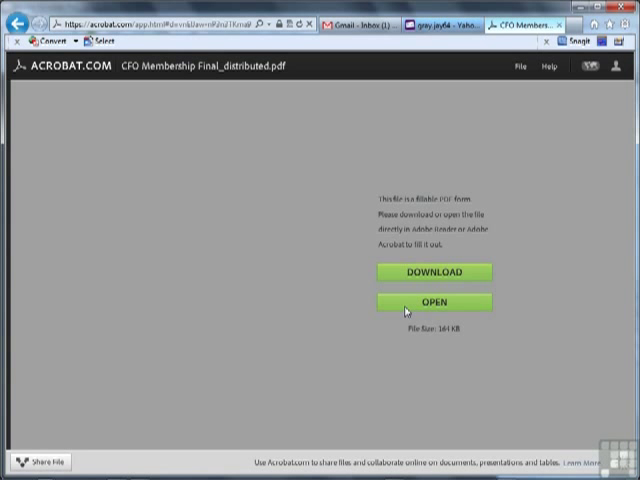
Step: Open the distributed membership form from its Acrobat.com page
click(432, 300)
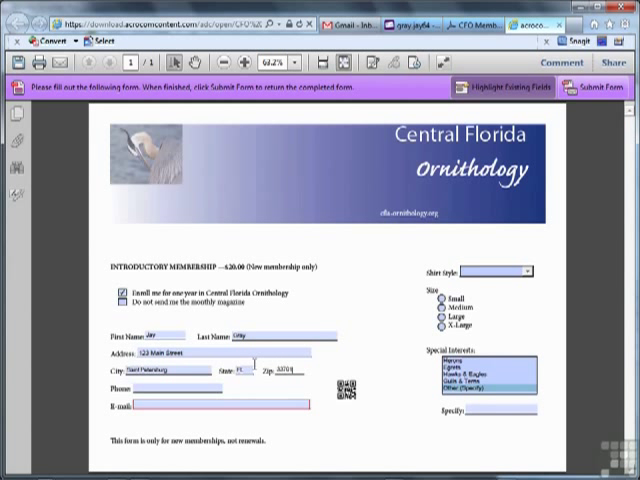
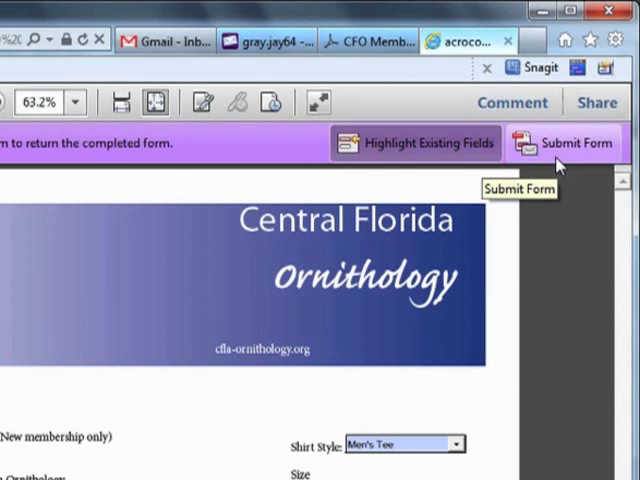
click(582, 144)
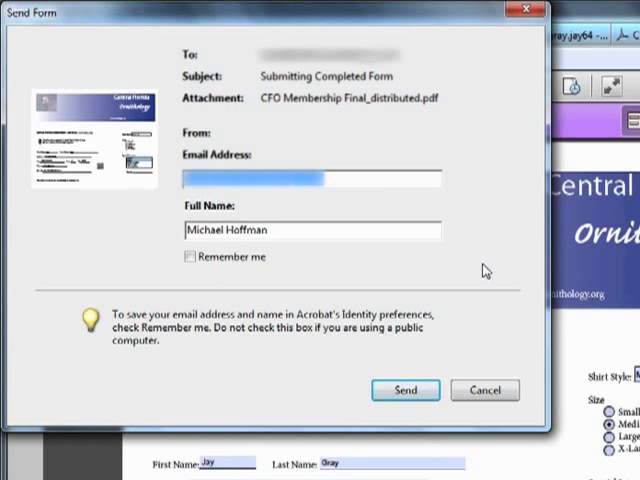
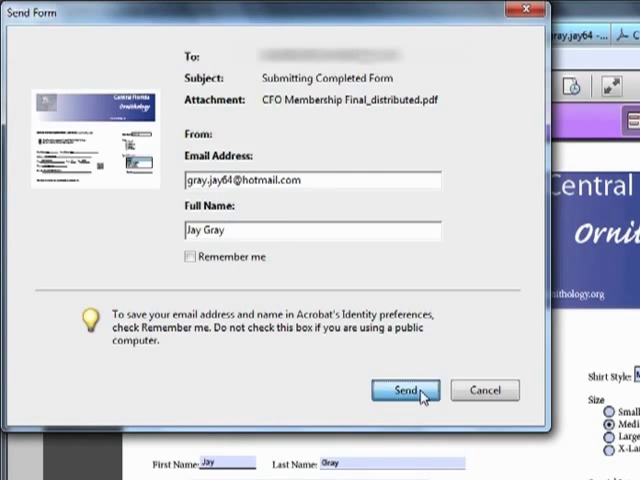
click(412, 390)
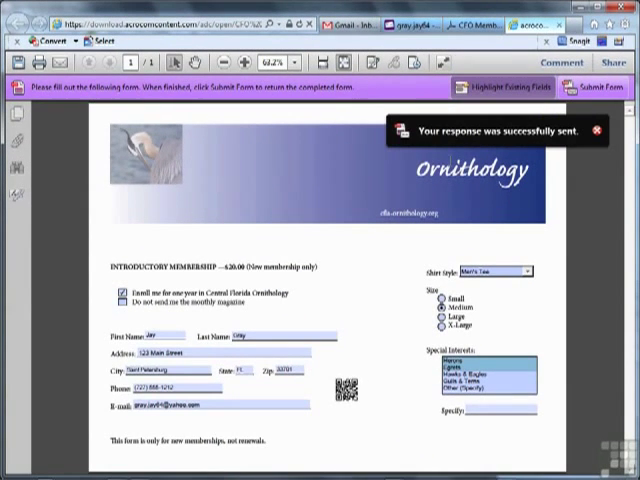
mouse_move(480, 152)
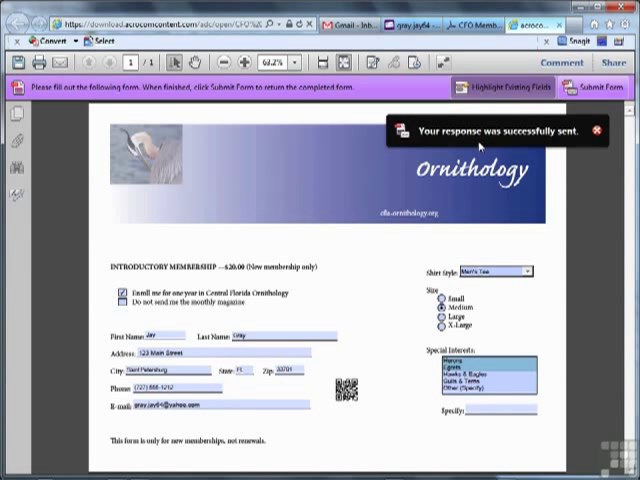
click(596, 132)
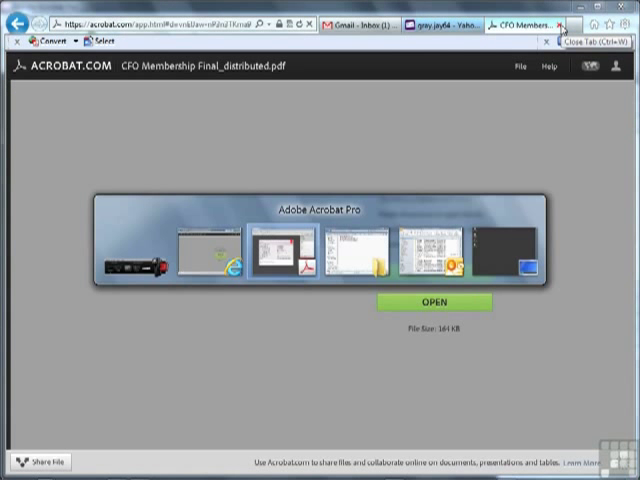
Step: In Acrobat Pro, track the distributed CFO Membership form and view its collected responses
click(428, 300)
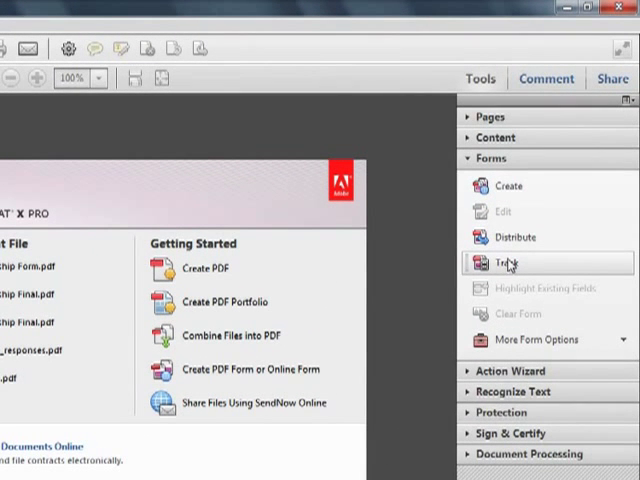
mouse_move(514, 264)
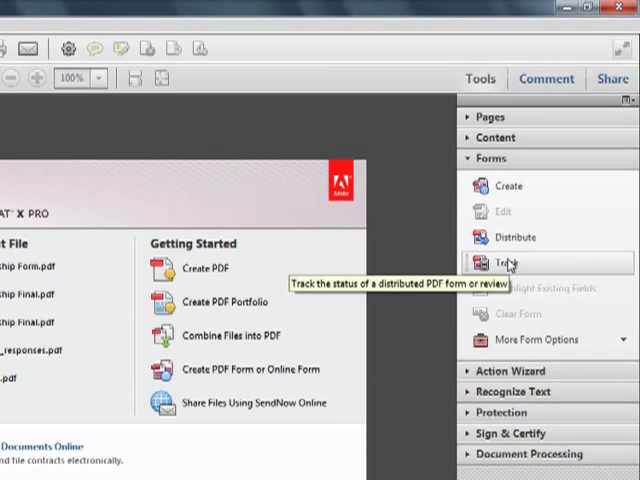
click(508, 264)
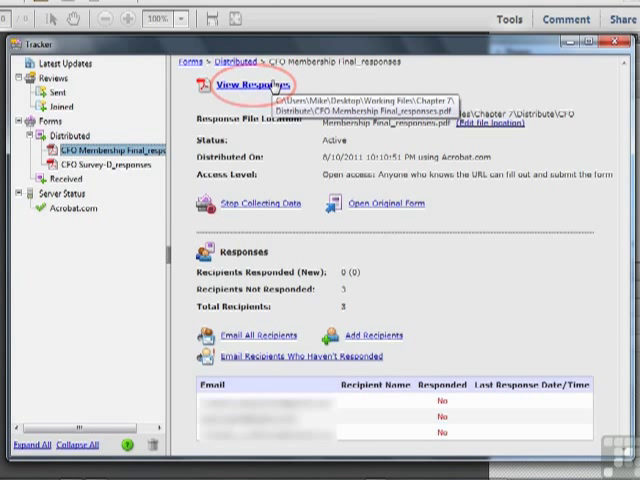
click(236, 92)
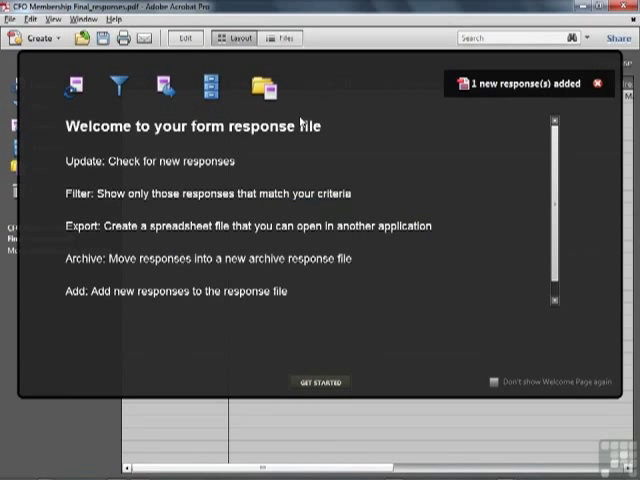
click(598, 84)
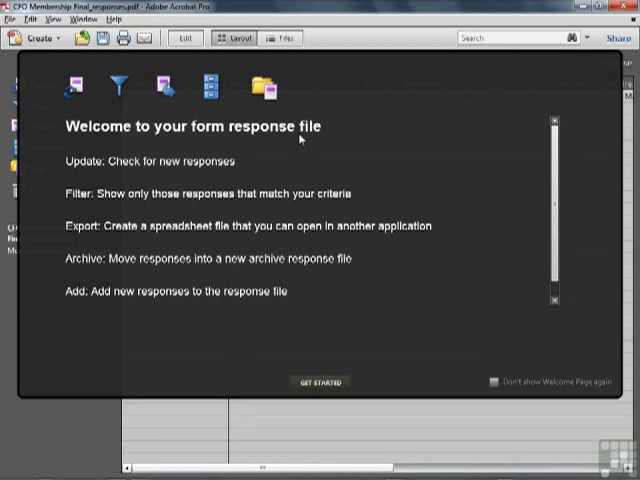
click(316, 380)
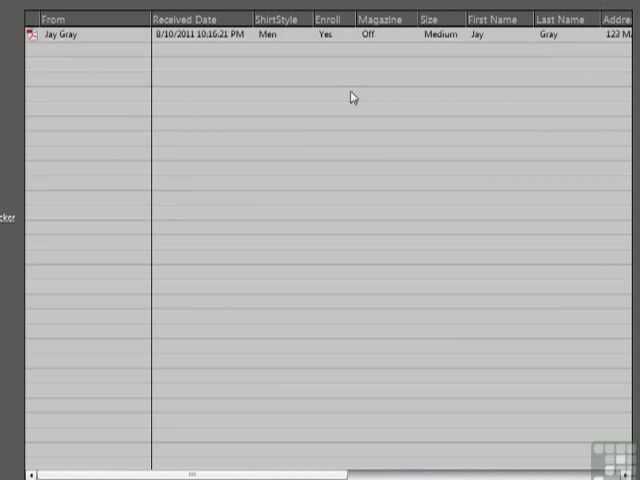
mouse_move(264, 400)
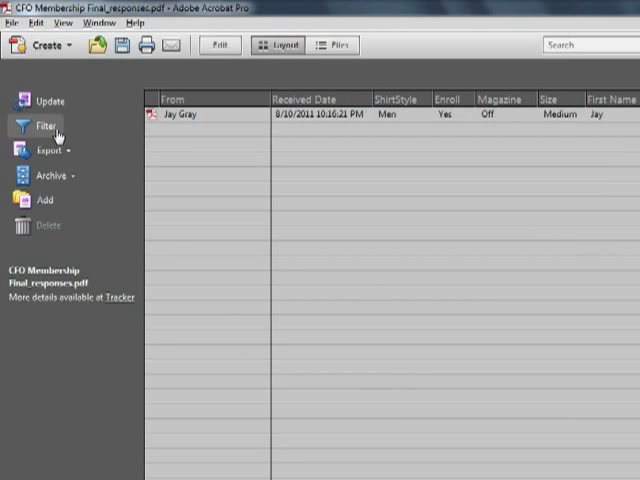
click(48, 150)
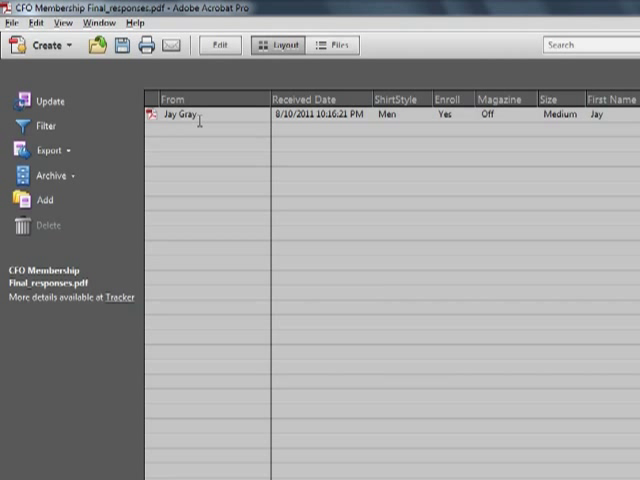
mouse_move(196, 152)
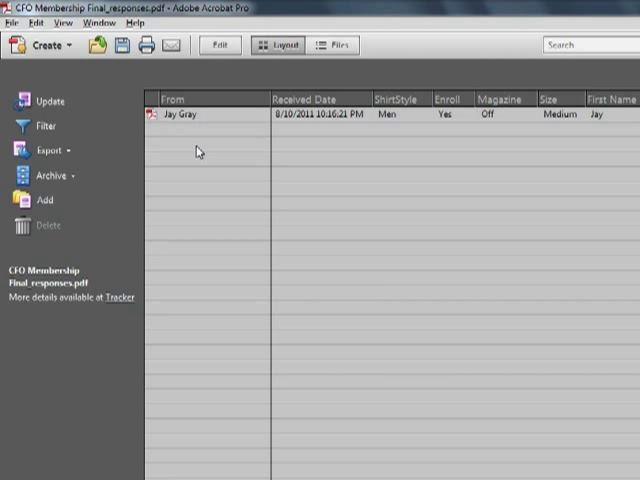
mouse_move(194, 170)
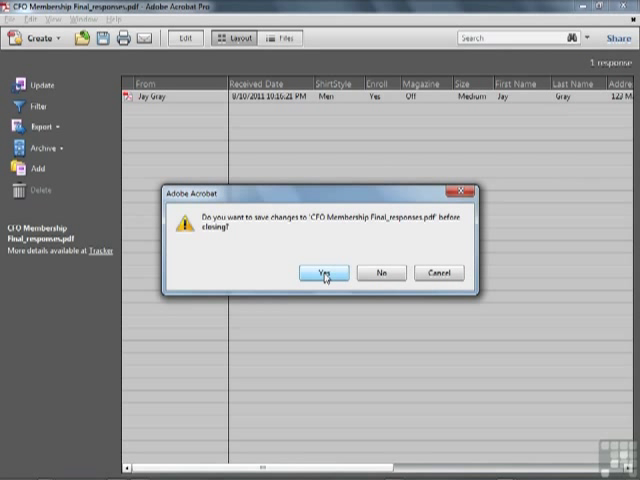
Step: Save the responses file on closing and reopen Tracker showing one of three recipients responded
click(322, 272)
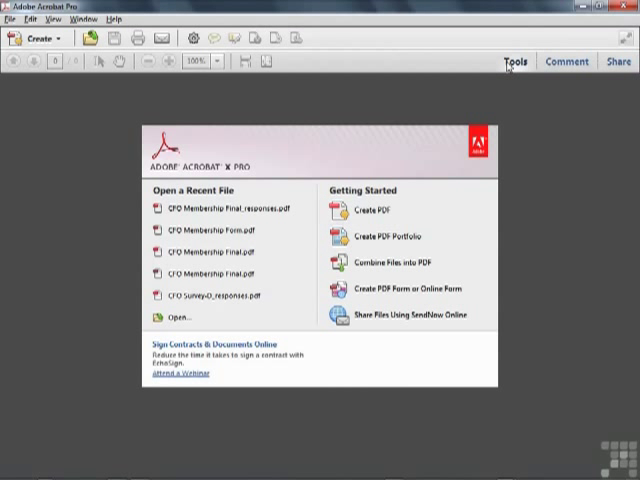
click(512, 62)
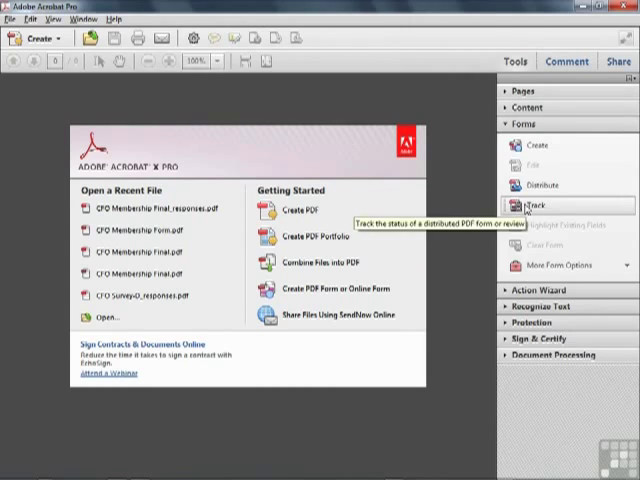
click(536, 204)
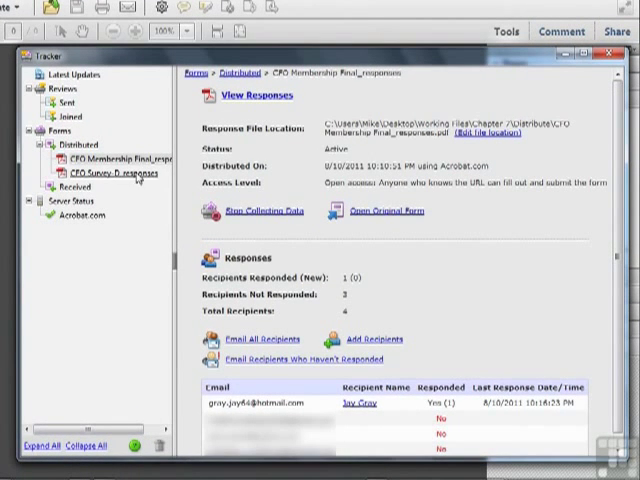
mouse_move(322, 288)
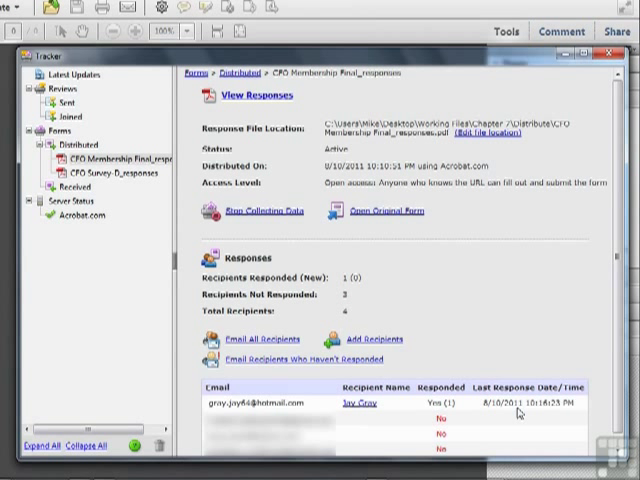
mouse_move(382, 252)
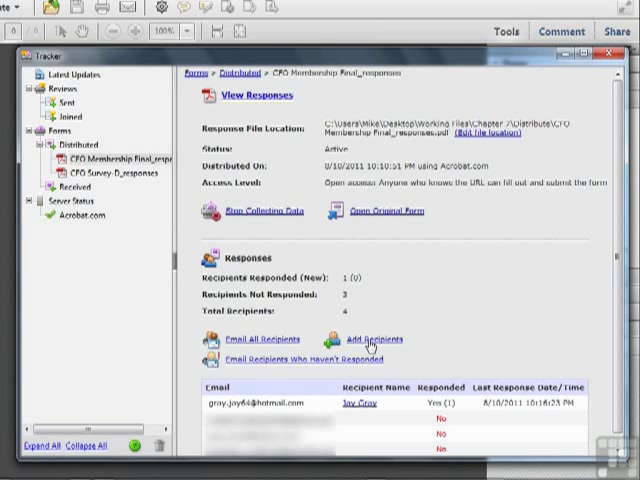
mouse_move(296, 348)
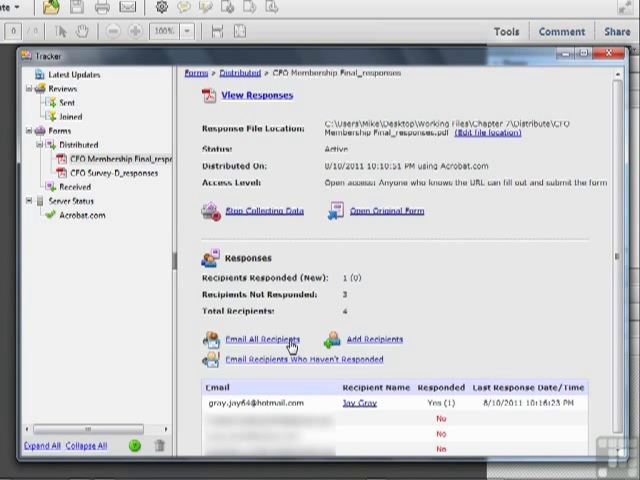
mouse_move(292, 364)
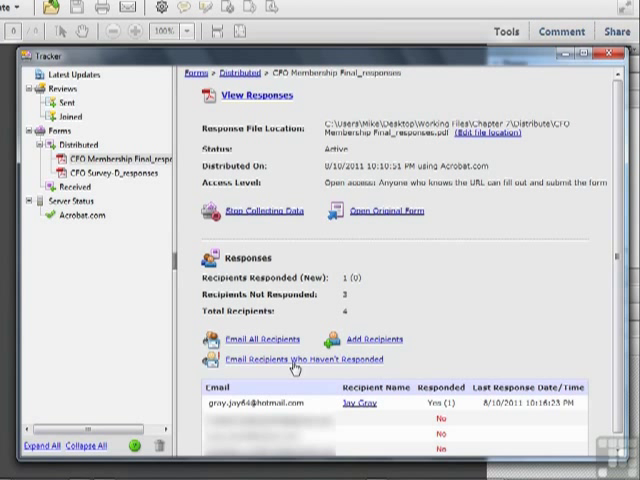